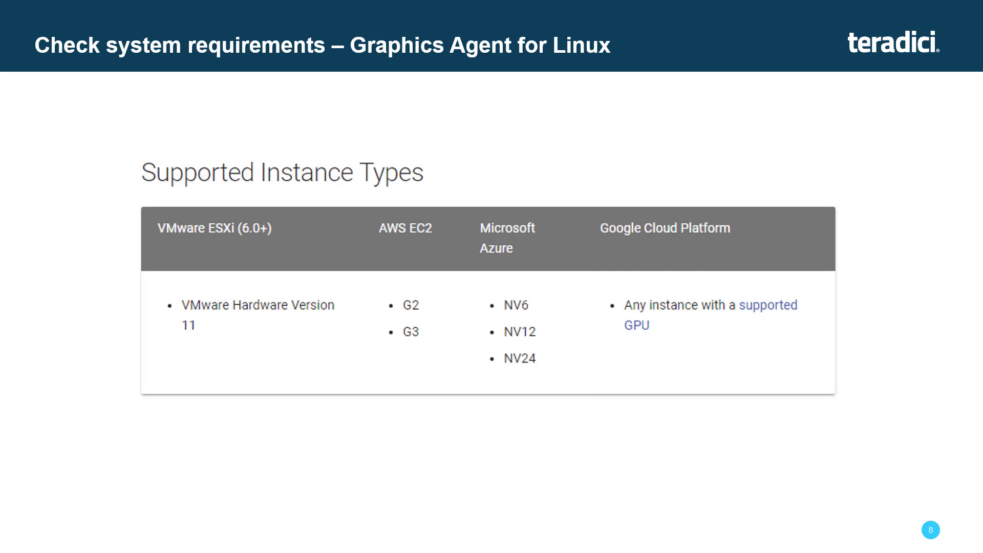
Advance the slideshow past the supported instance types to the host instance requirements.
key("Right")
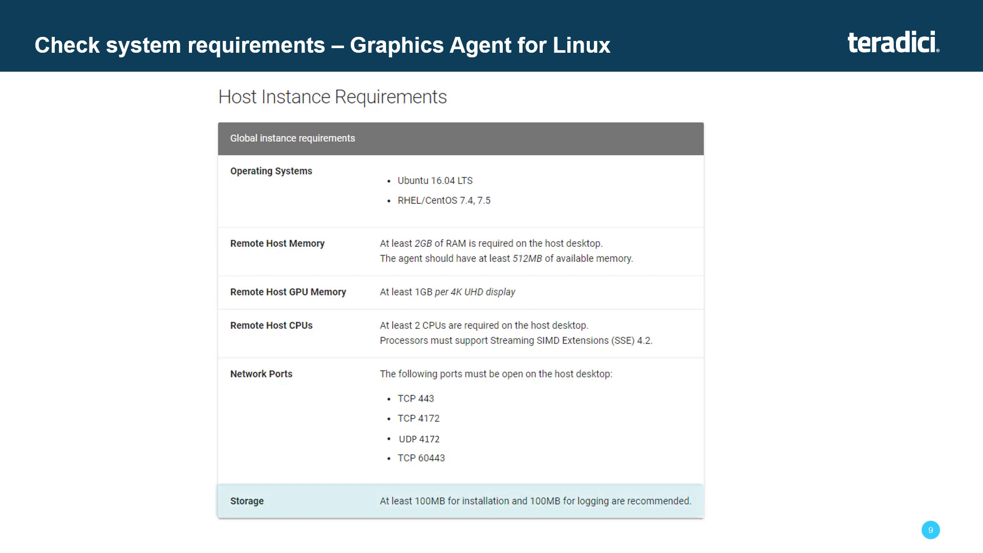
key("Right")
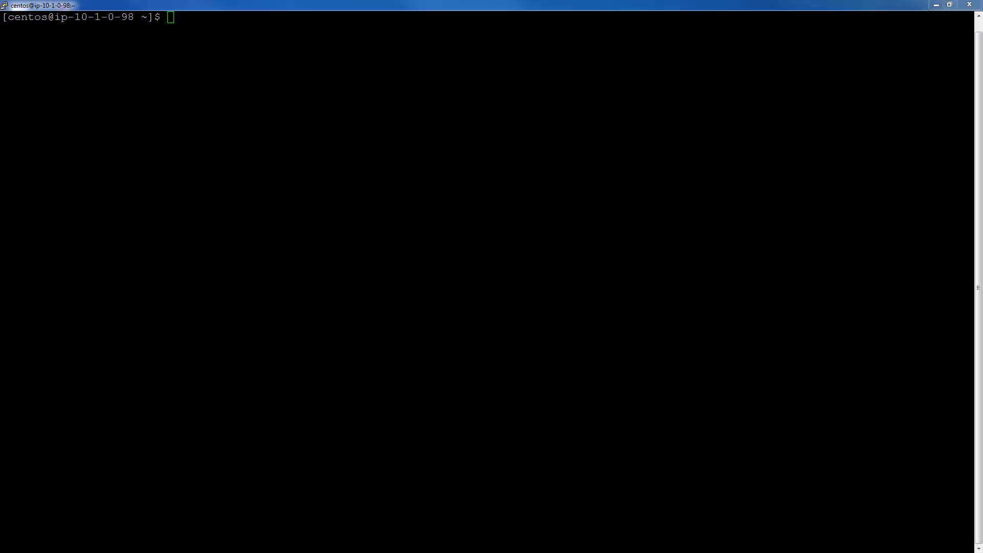
Check for the NVIDIA Tesla M60 GPU with lspci | grep -i vga and run sudo yum update -y.
type("lspci | grep -i vga")
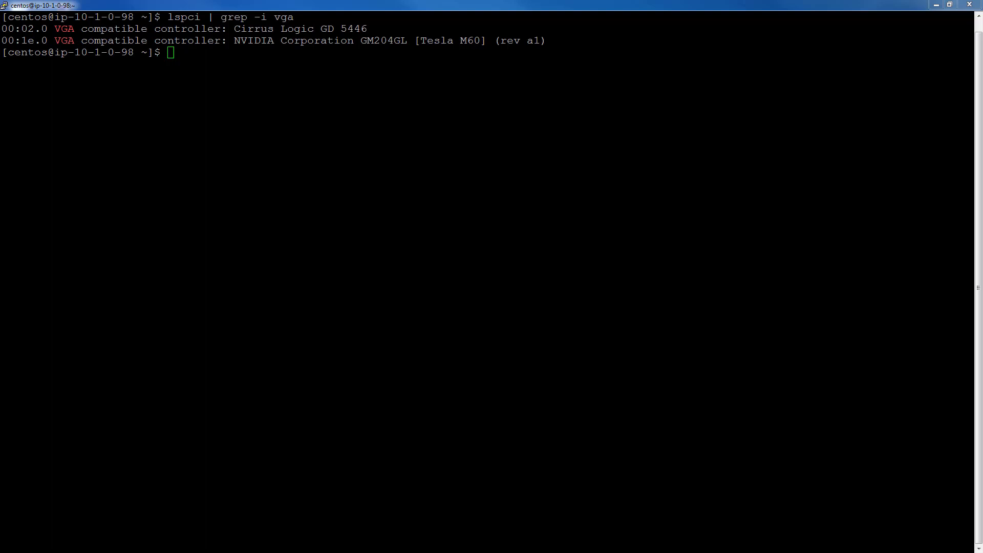
type("sudo yum update -y")
type("sudo yum install epel-release -y")
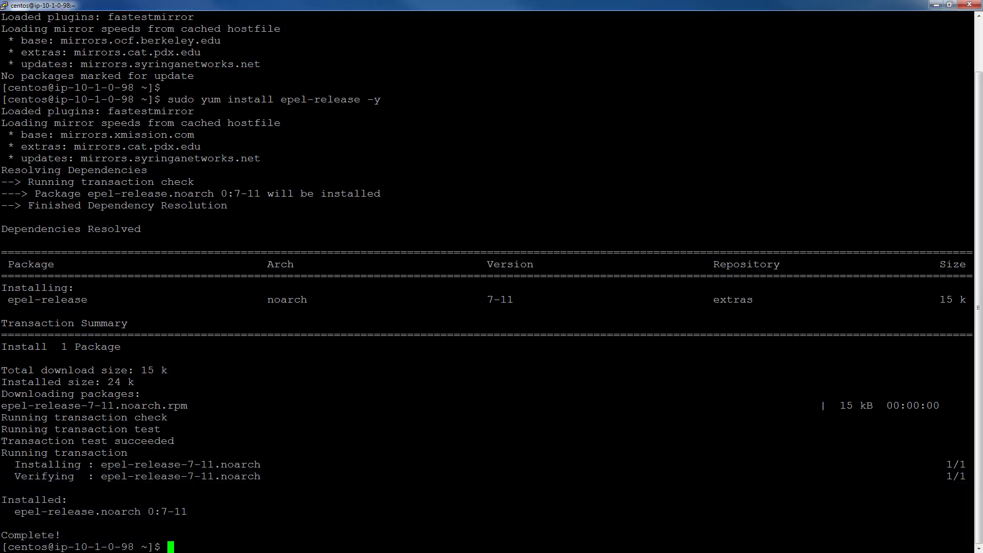
Install the GNOME Desktop package group with sudo yum groupinstall.
type("sudo yum groupinstall \"GNOME Desktop\"")
type("sudo yum install -y gcc kernel-devel-$(uname -r)")
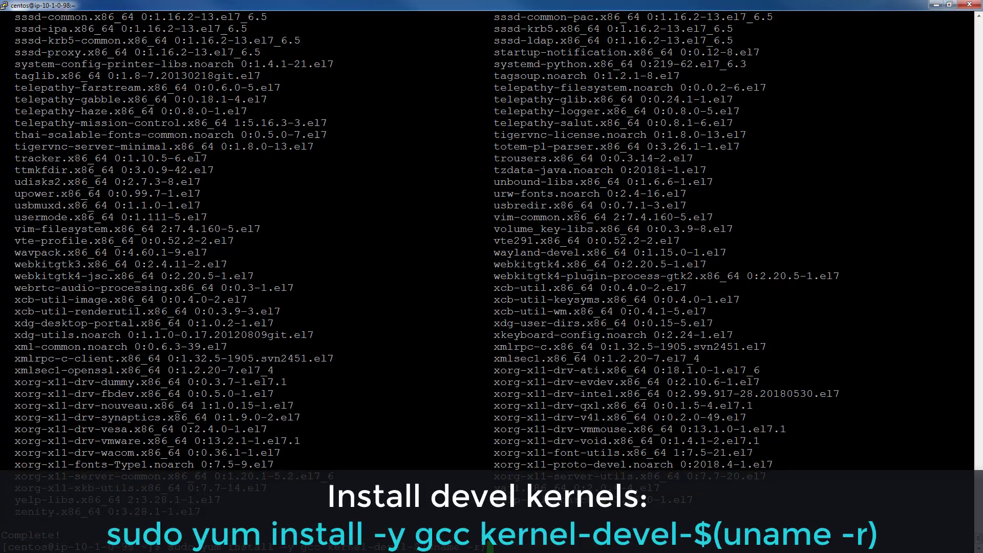
key("Return")
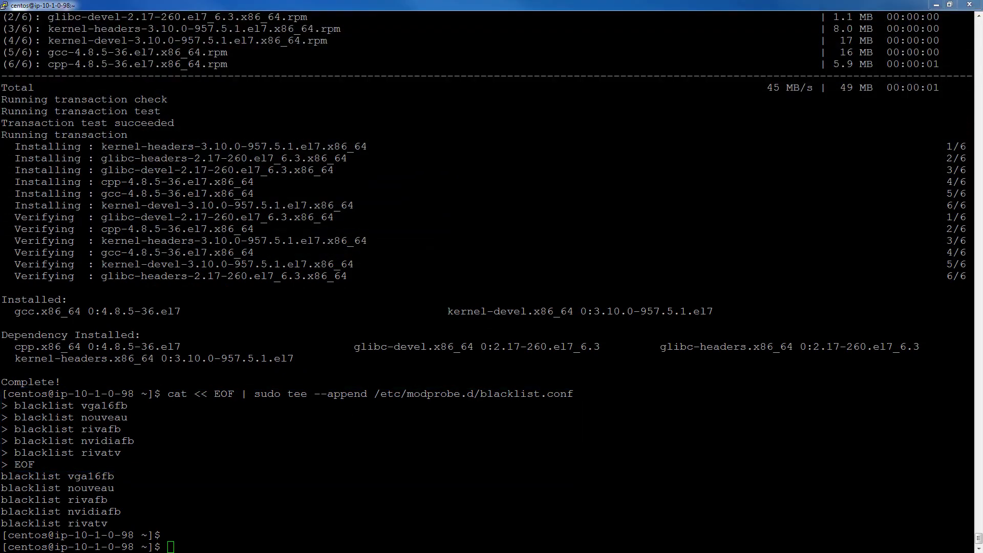
Ensure nano is installed and add GRUB_CMDLINE_LINUX="rdblacklist=nouveau" at the end of /etc/default/grub.
type("sudo yum install nano")
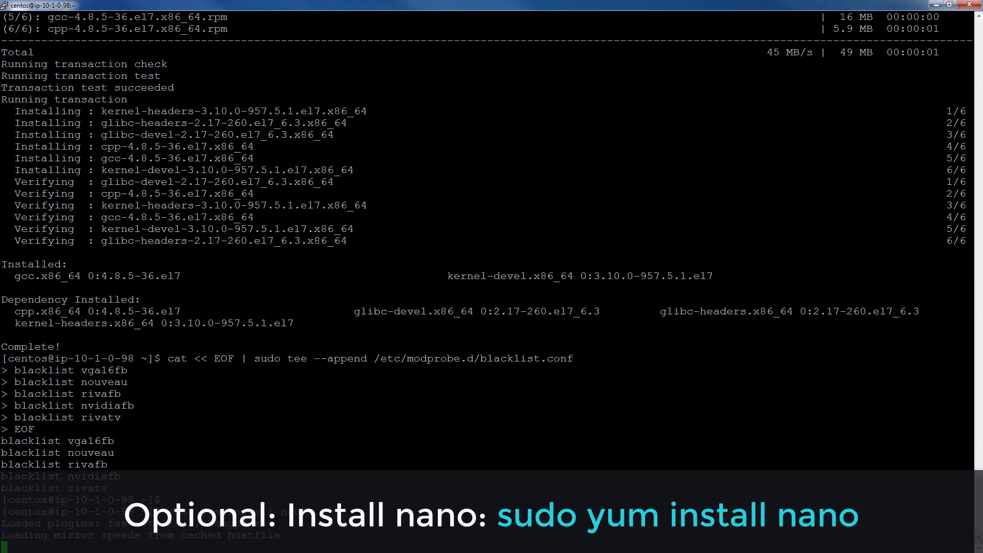
type("sudo yum install nano")
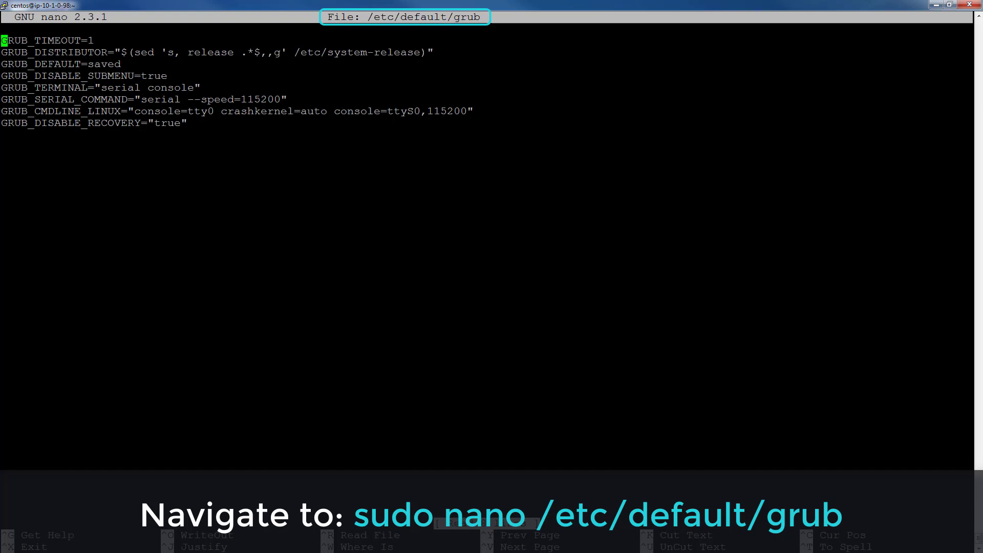
key("Down")
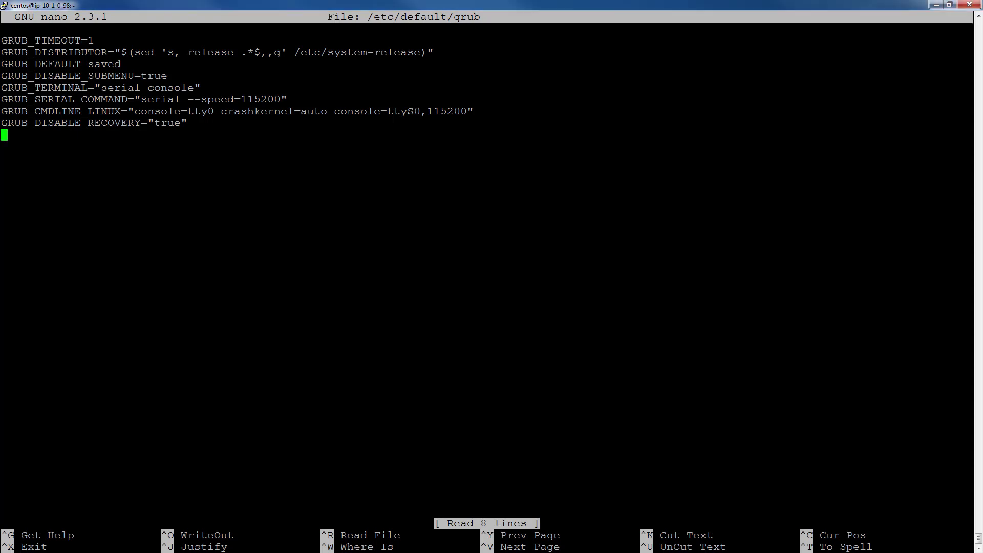
type("GRUB_CMDLINE_LINUX=\"rdblacklist=nouveau\"")
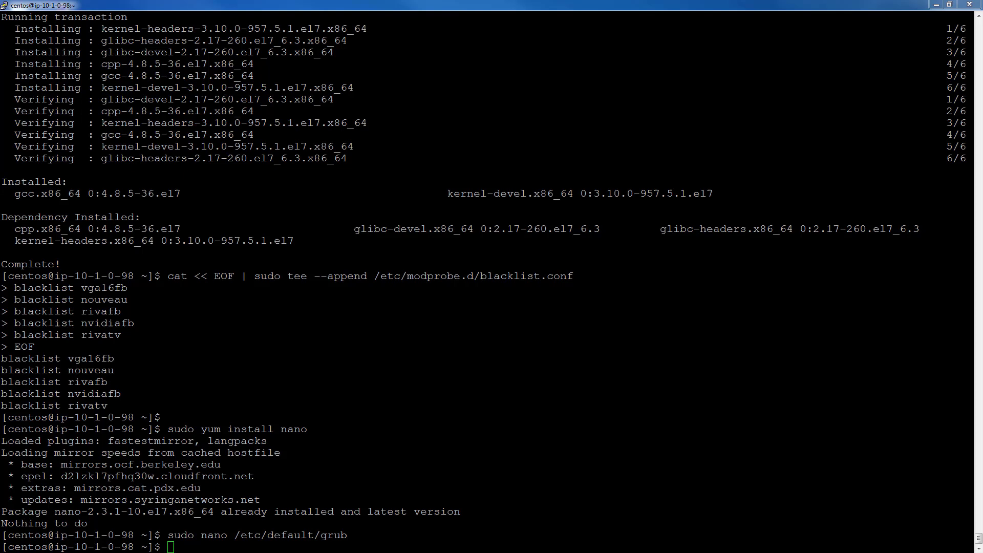
Regenerate the grub configuration into /boot/grub2/grub.cfg with grub2-mkconfig.
type("sudo grub2-mkconfig -o /boot/grub2/grub.cfg")
type("sudo reboot")
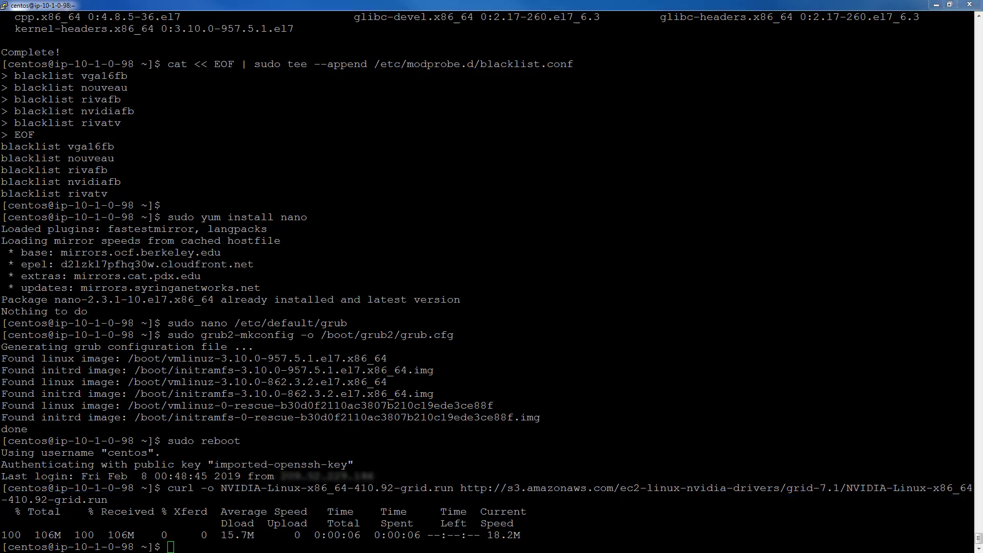
Install dkms and its dependencies with sudo yum install dkms -y until Complete! appears.
type("sudo yum install dkms -y")
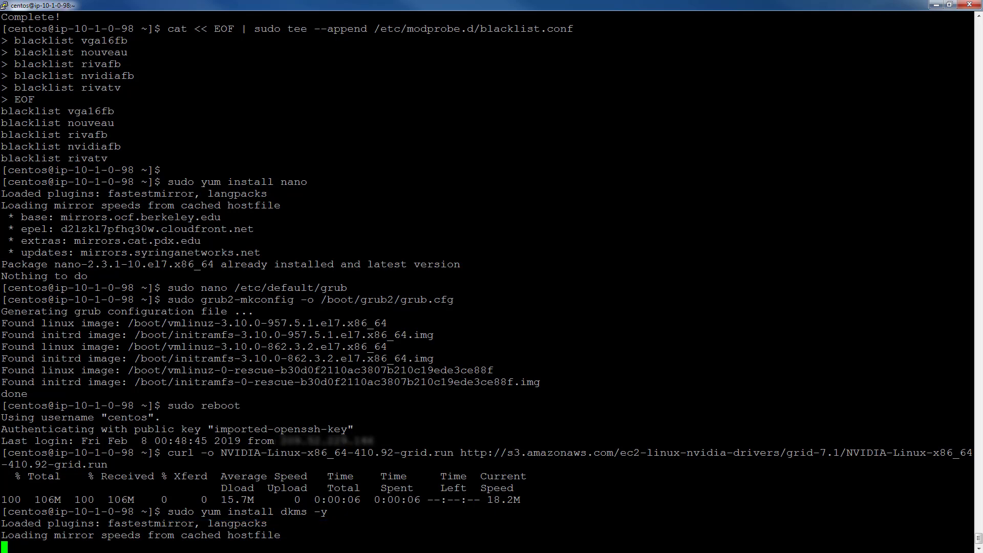
scroll("down", 3)
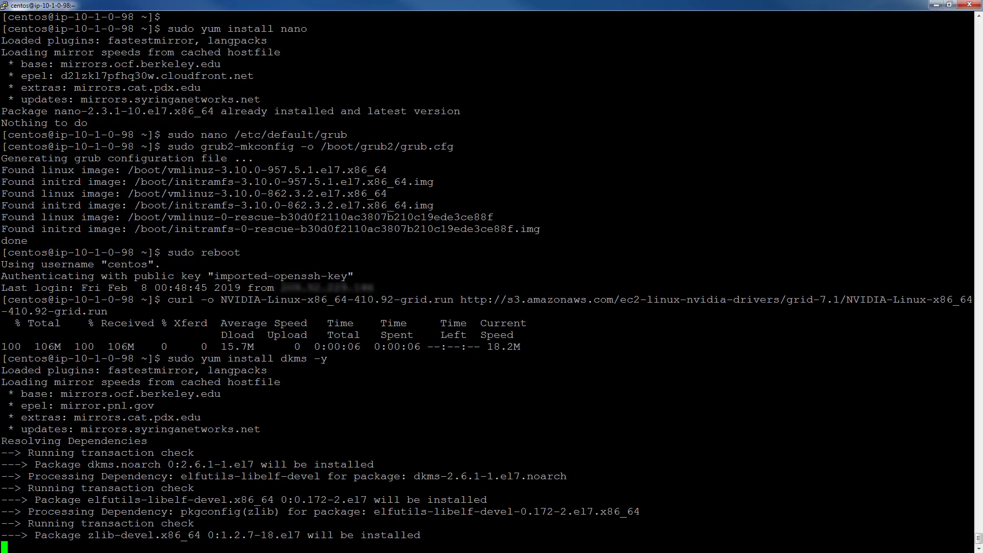
scroll("down", 3)
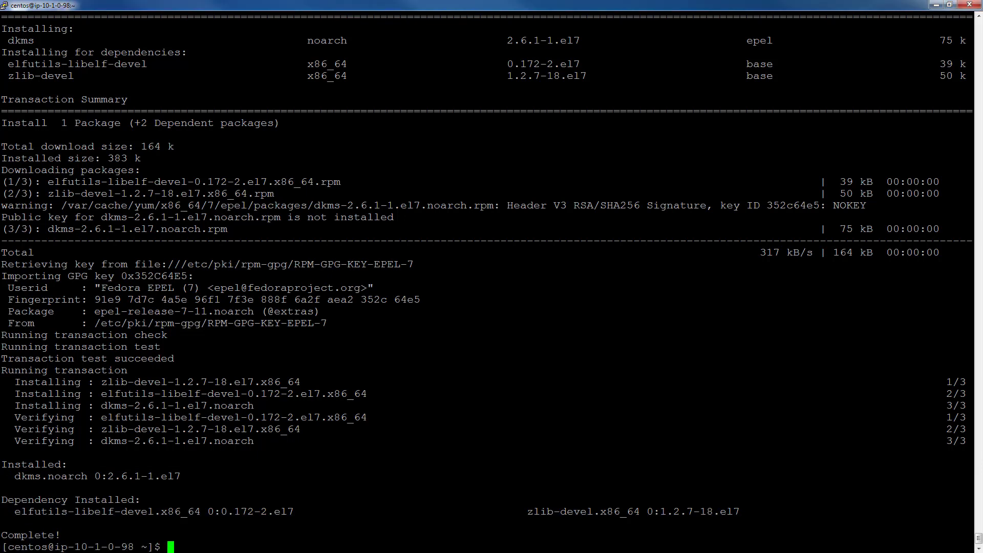
Run the NVIDIA 410.92 GRID installer, registering with DKMS but declining 32-bit libraries and the X configuration update.
type("sudo bash NVIDIA-Linux-x86_64-410.92-grid.run")
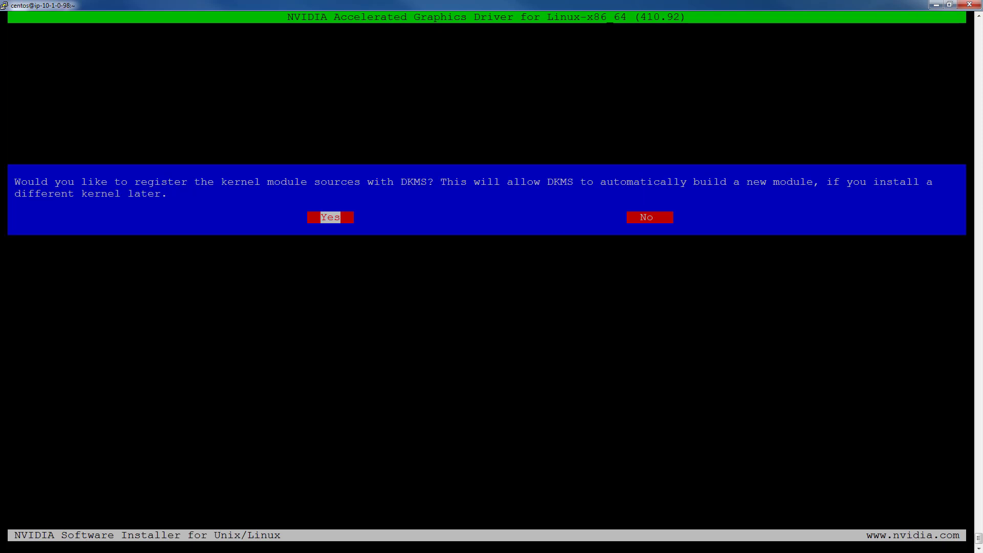
left_click(330, 216)
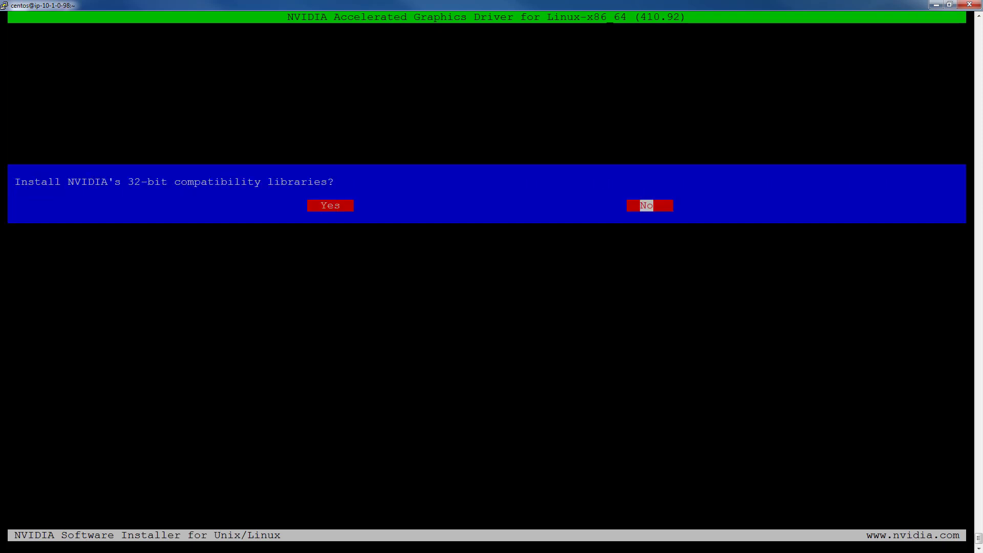
left_click(649, 205)
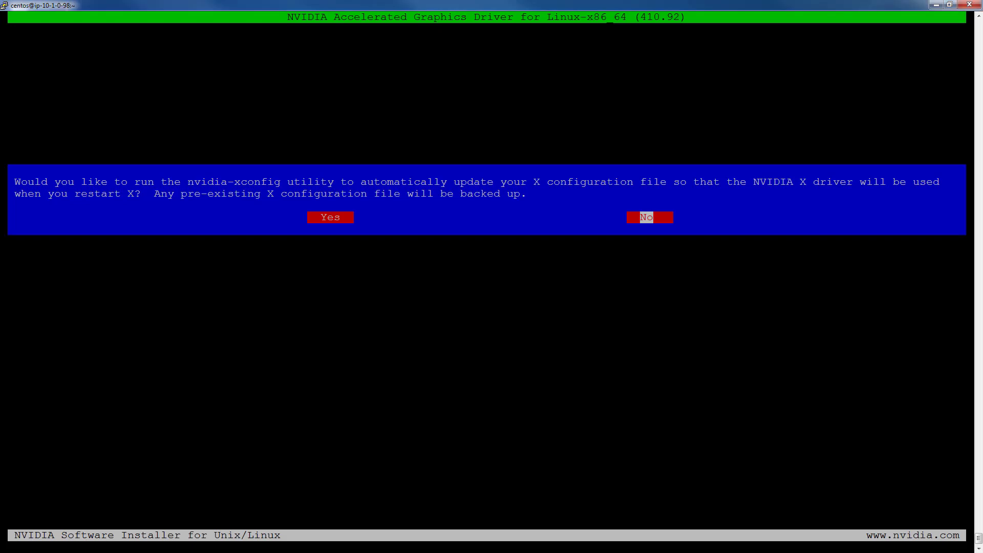
left_click(650, 217)
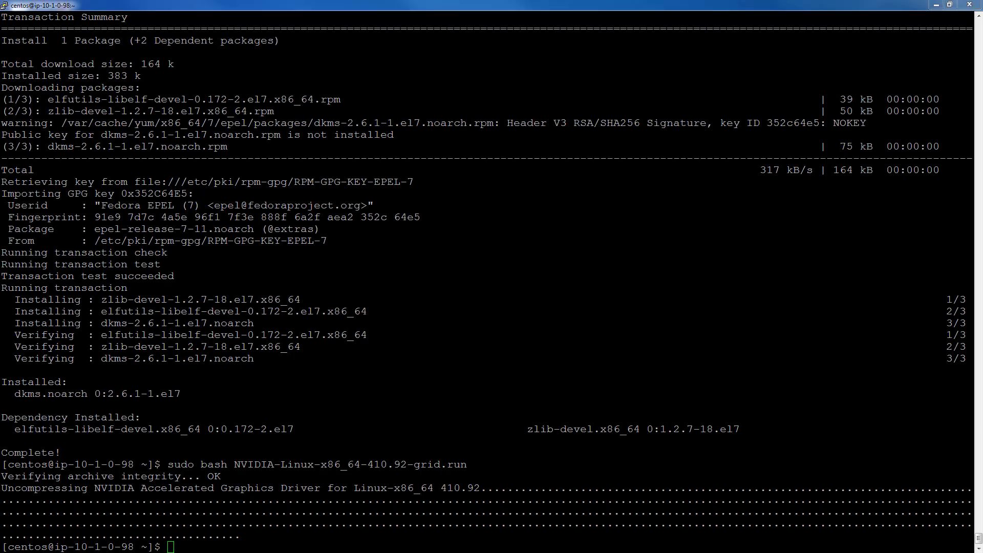
Confirm the driver reports the GPU with nvidia-smi.
type("nvidia-smi")
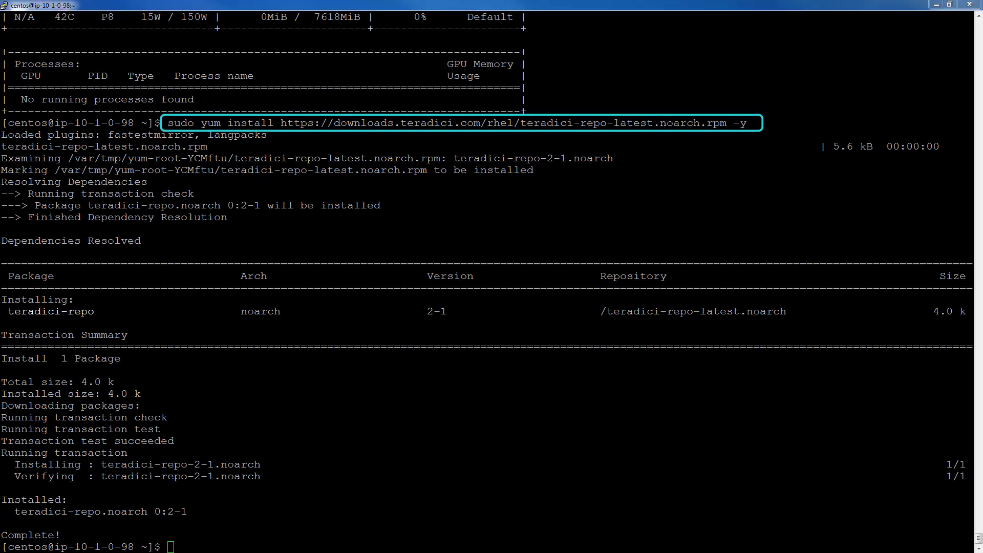
Update all system packages with sudo yum update -y.
type("sudo yum update -y")
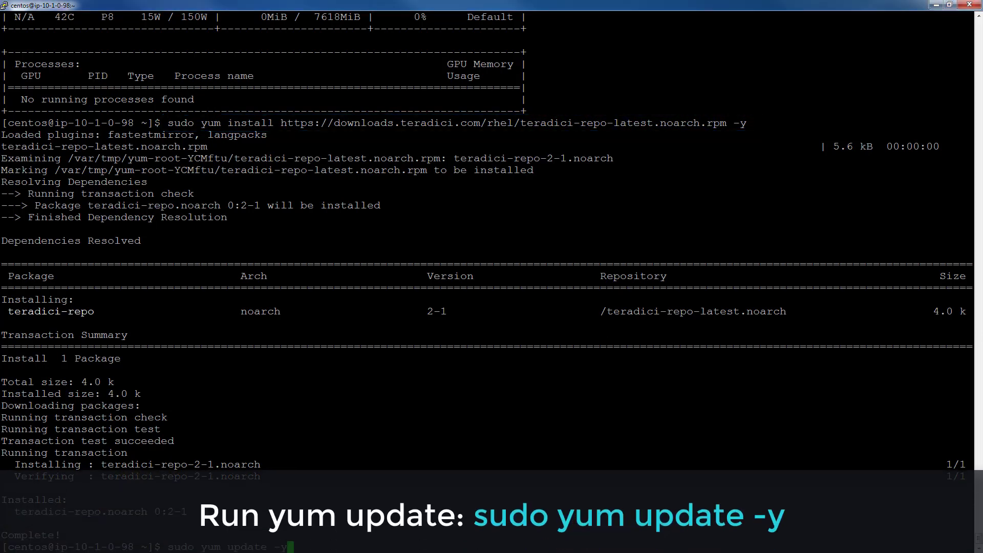
key("Return")
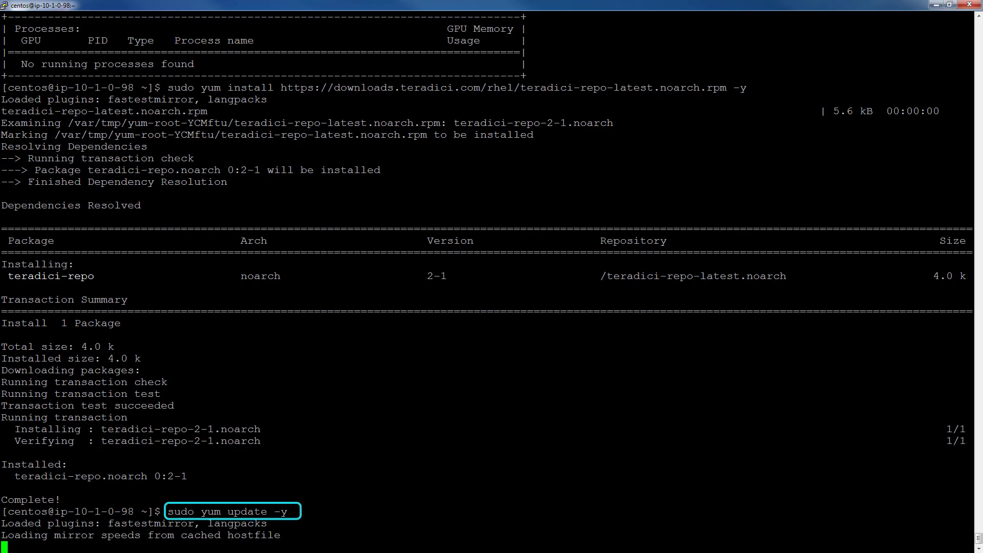
key("Return")
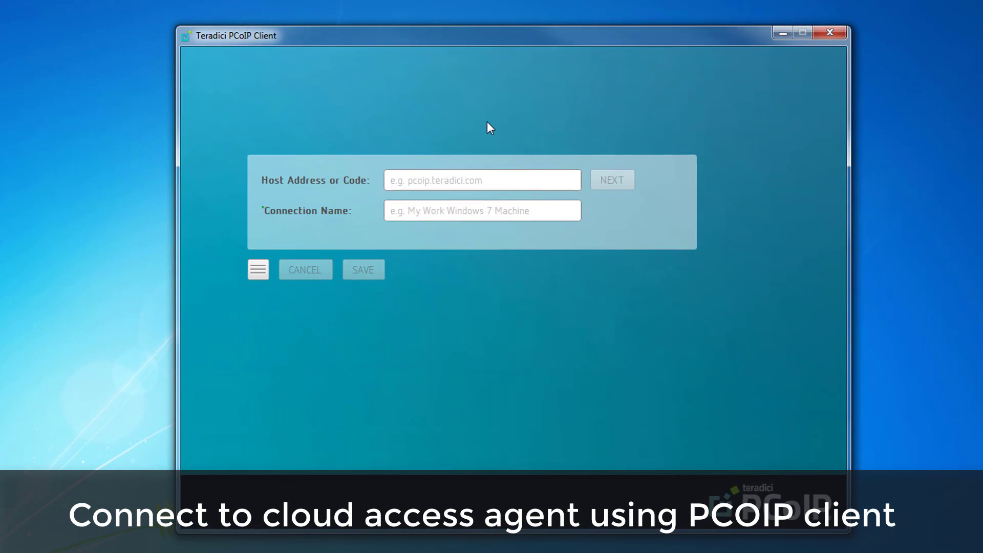
Connect to host 52.36.70.23 with connection name My CAS Linux Desktop, reaching the certificate warning.
type("52.36.70.23")
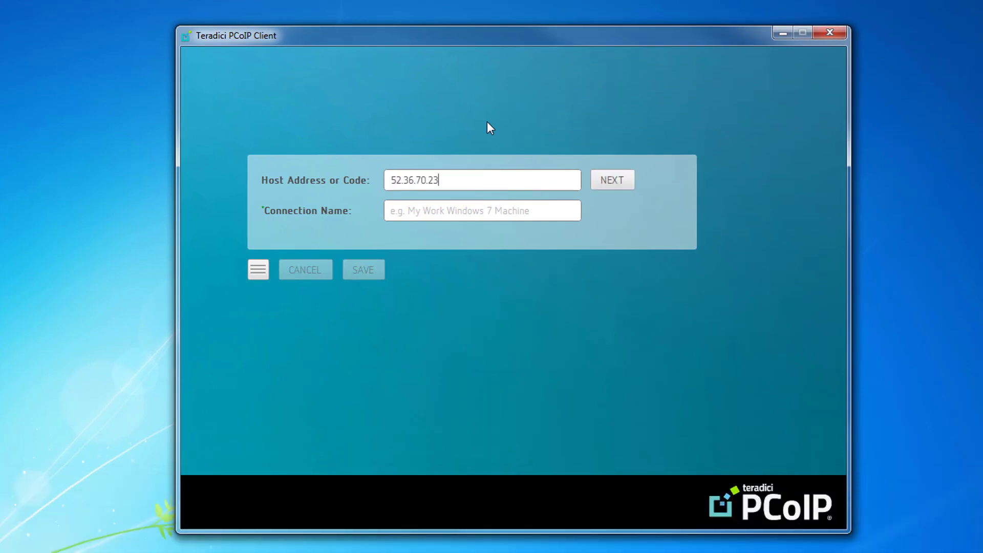
mouse_move(488, 224)
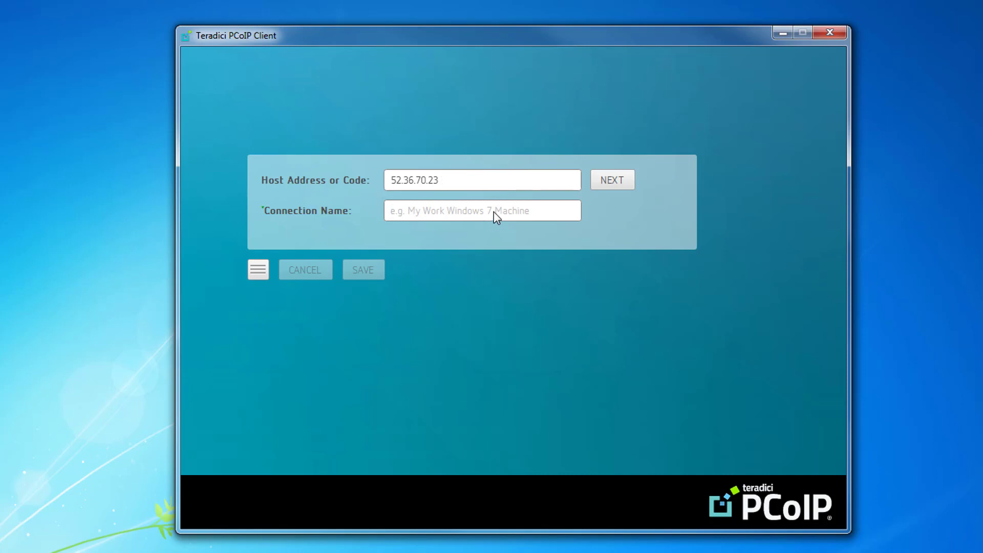
type("My CAS")
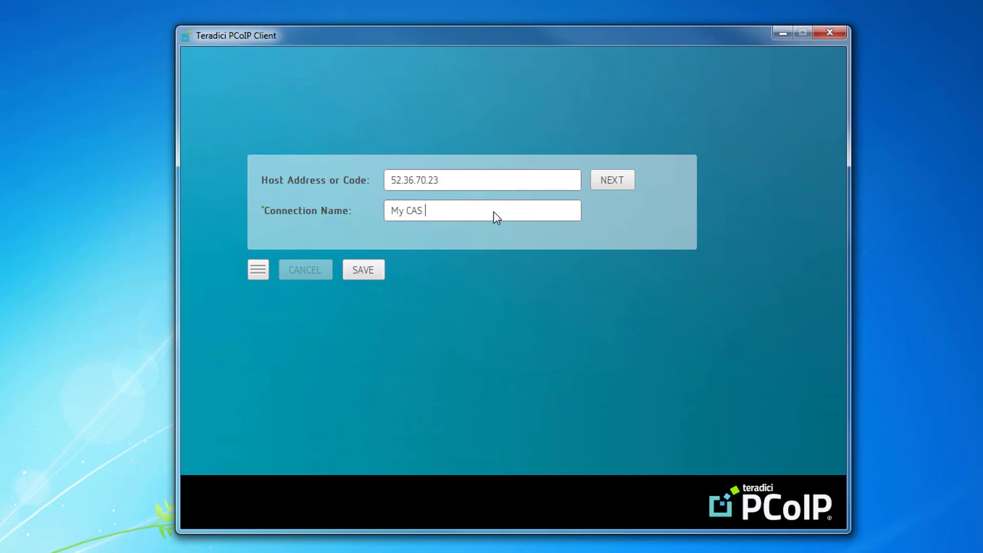
type("Linux Desktop")
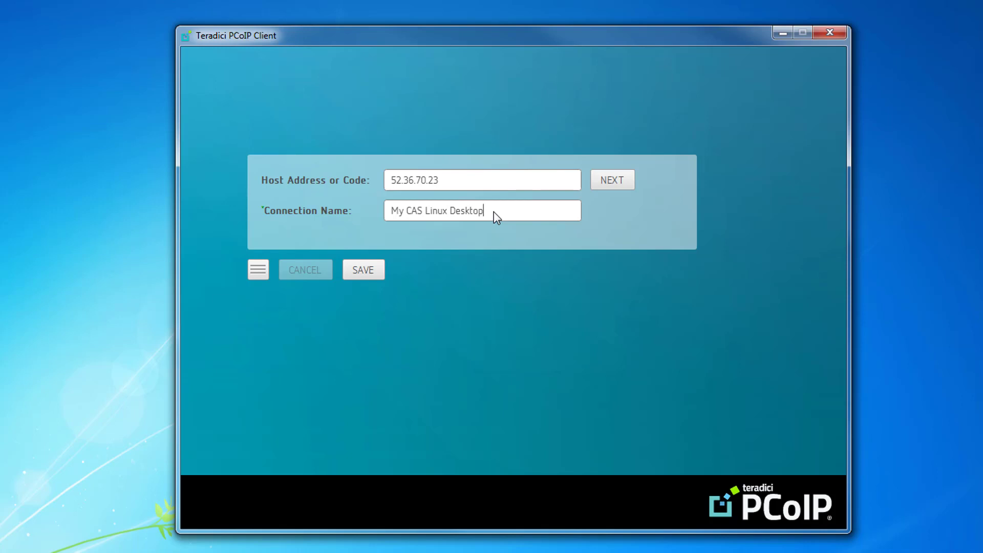
left_click(362, 269)
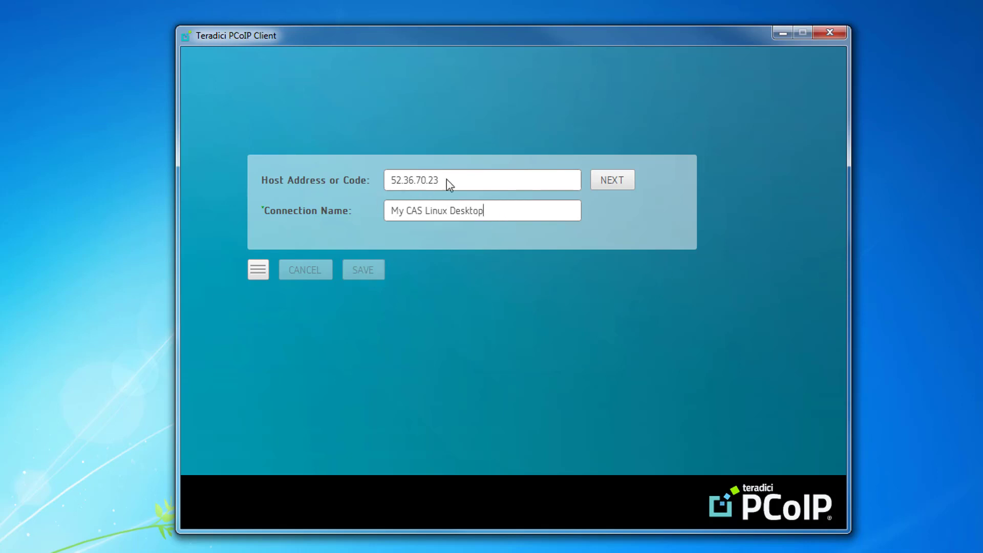
left_click(611, 180)
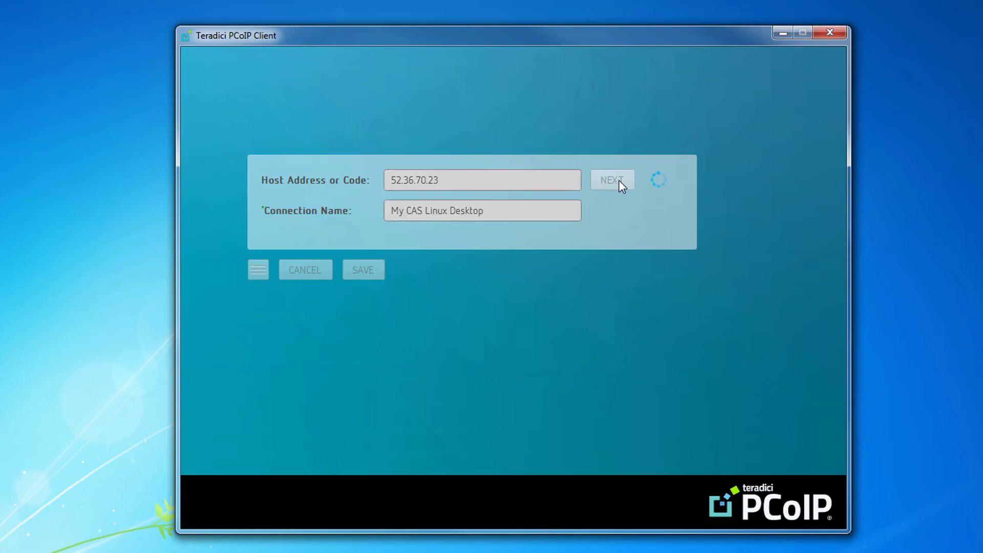
left_click(611, 180)
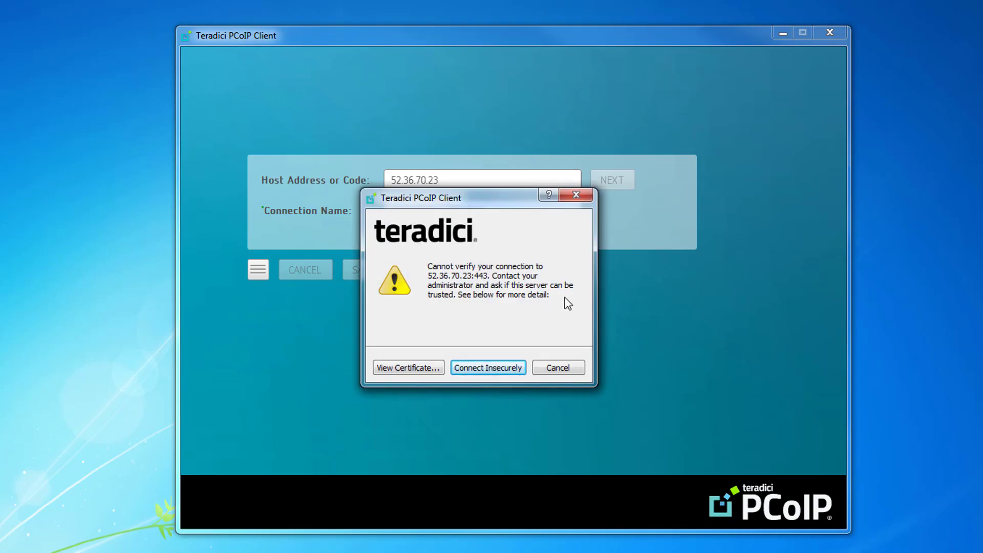
mouse_move(445, 281)
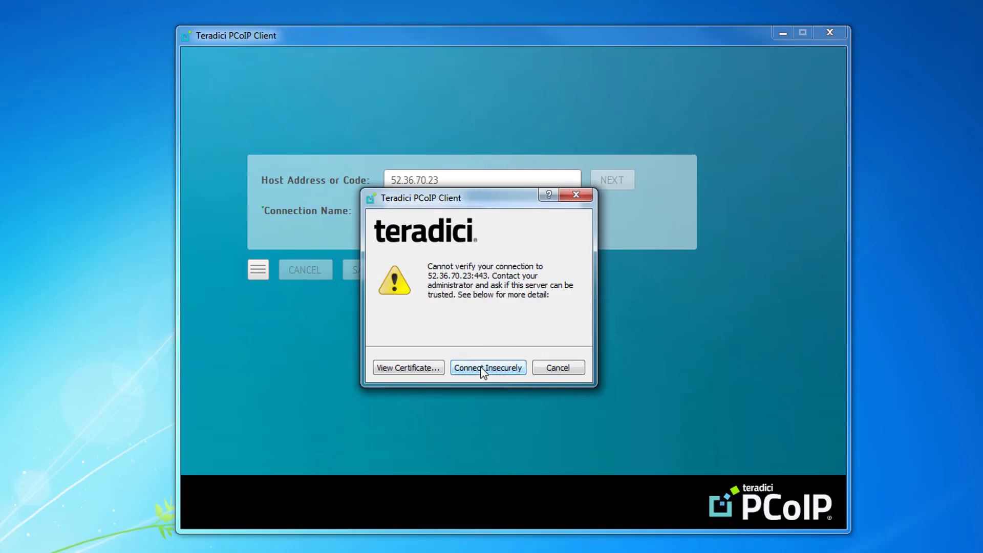
Connect insecurely past the trust warning and log in as user centos to reach the CentOS 7 desktop.
left_click(487, 368)
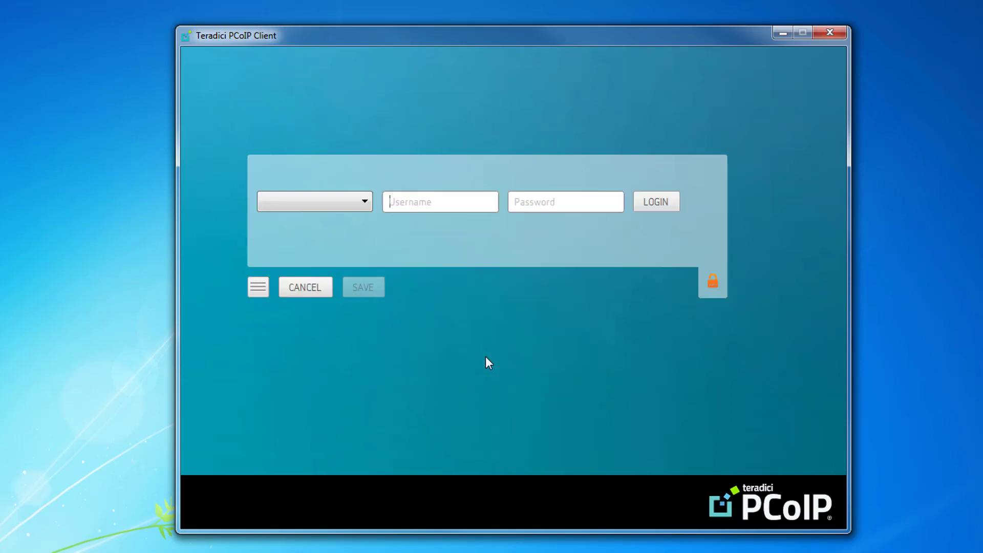
type("centos")
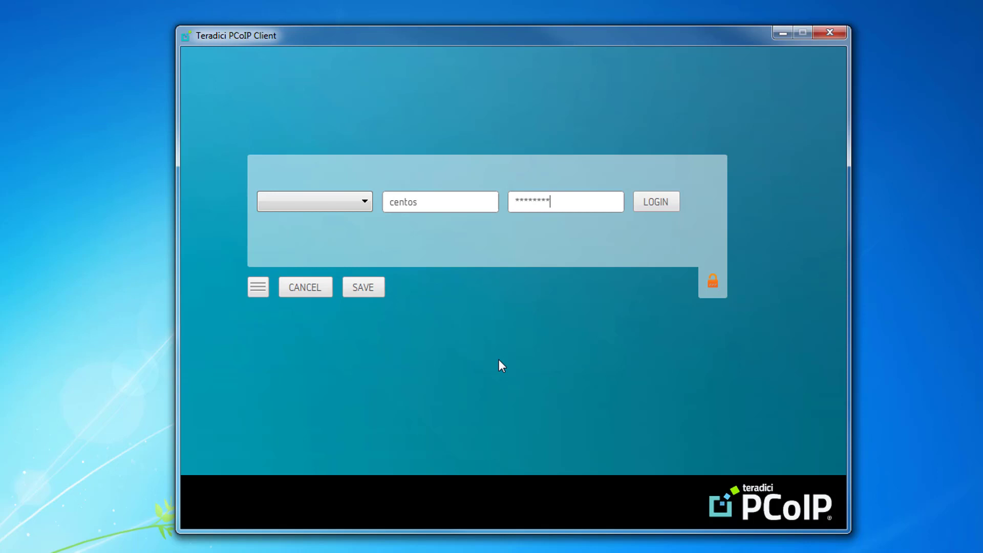
left_click(655, 201)
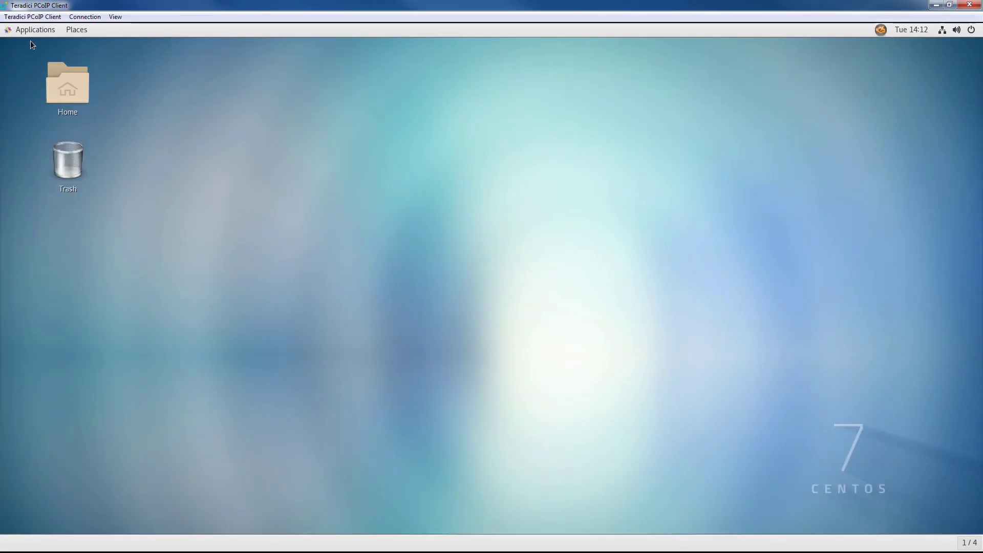
Launch Terminal from Applications and run man pcoip-agent.conf to view its manual page.
left_click(75, 30)
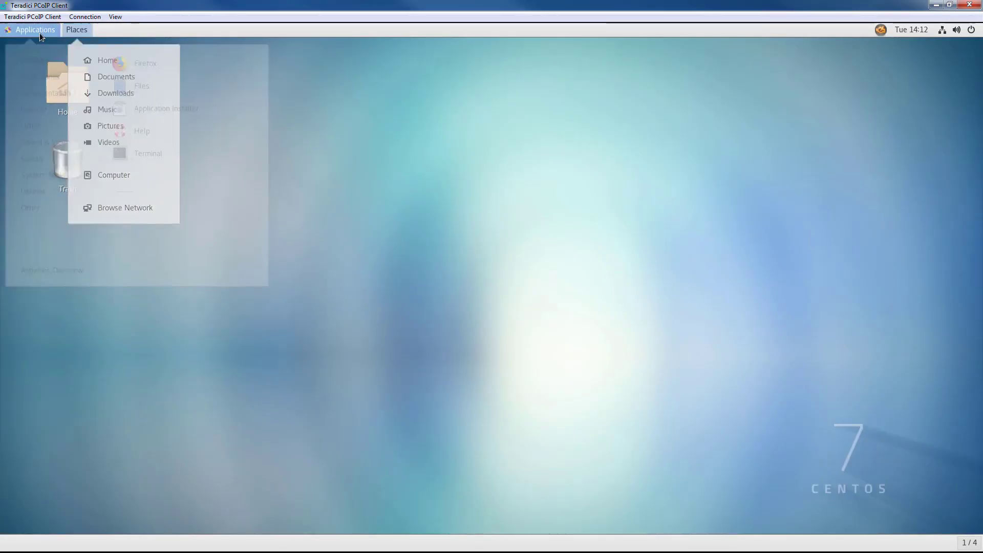
left_click(35, 30)
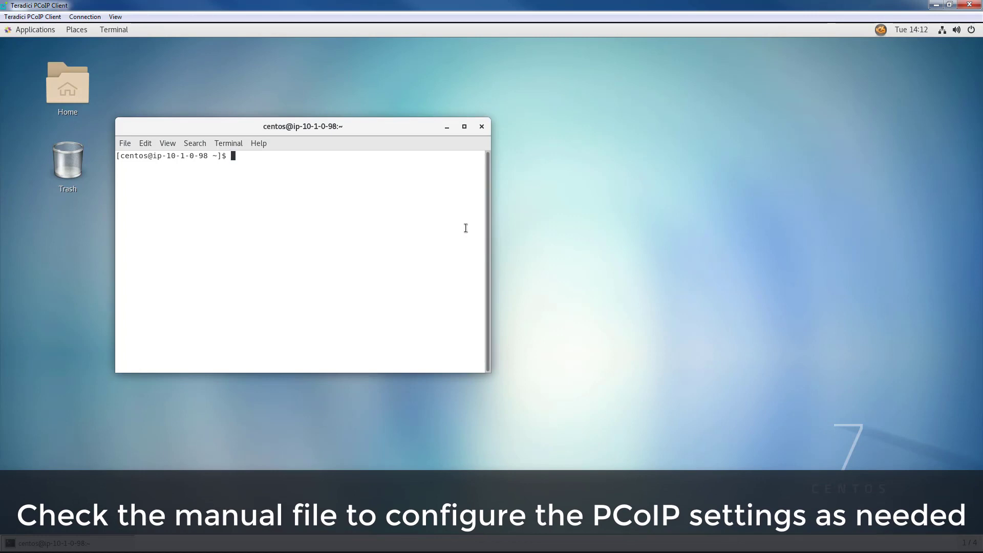
type("man")
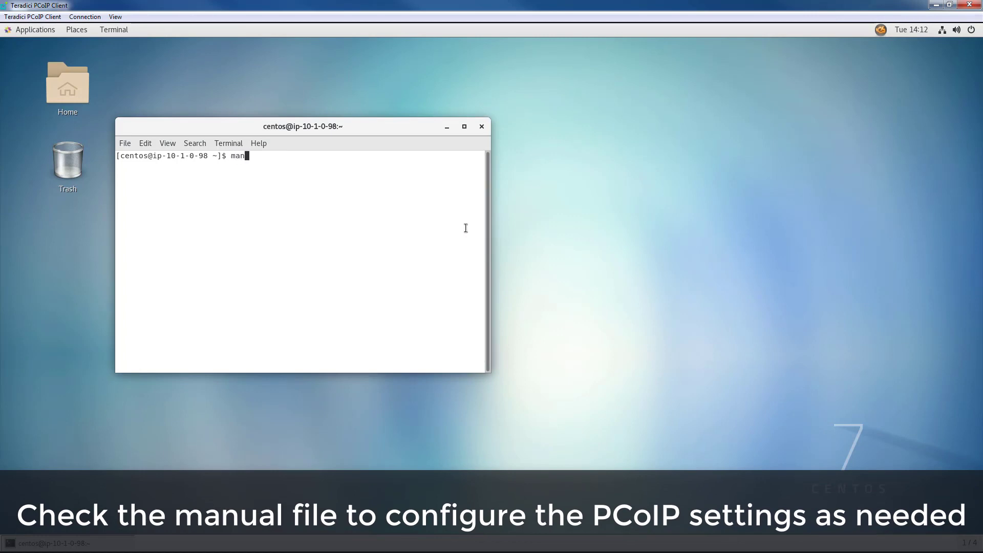
type("pcoip-co")
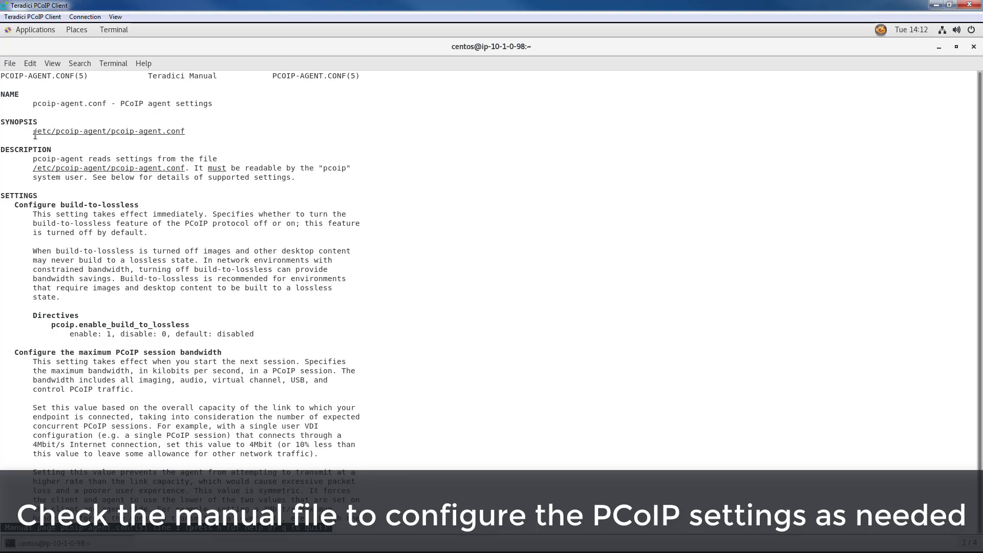
mouse_move(79, 136)
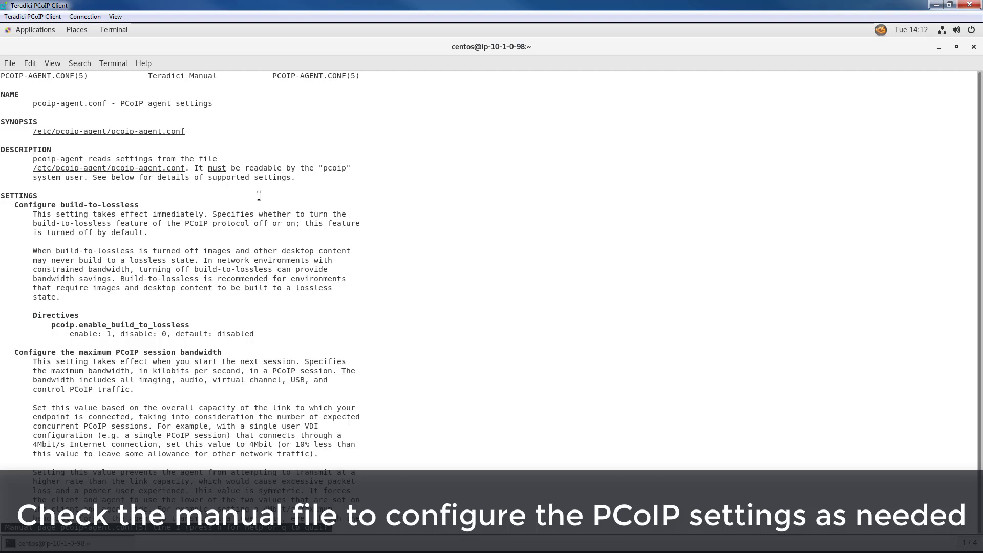
Run sudo nano /etc/pcoip-agent/pcoip-agent.conf and read its build-to-lossless and bandwidth settings.
type("sudo")
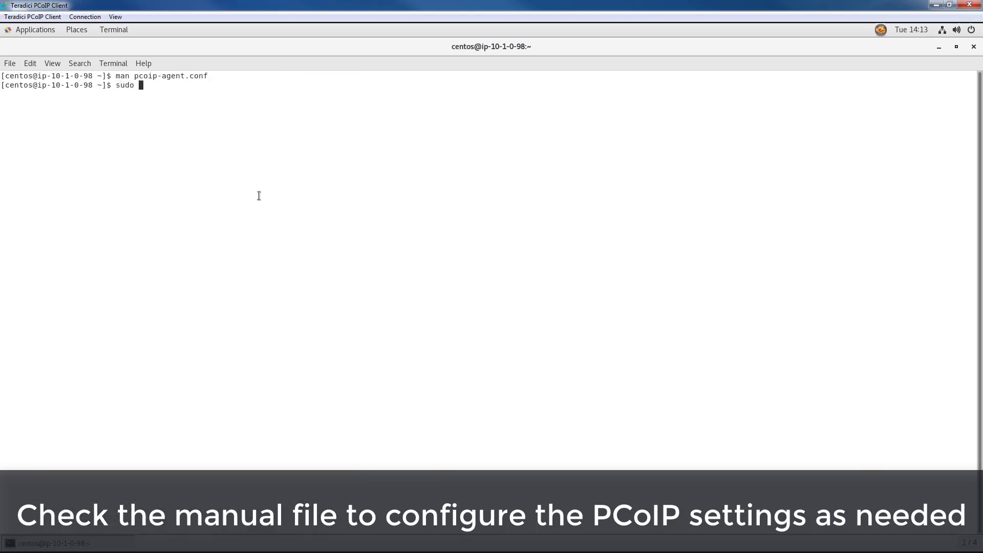
type("nano /etc/pc")
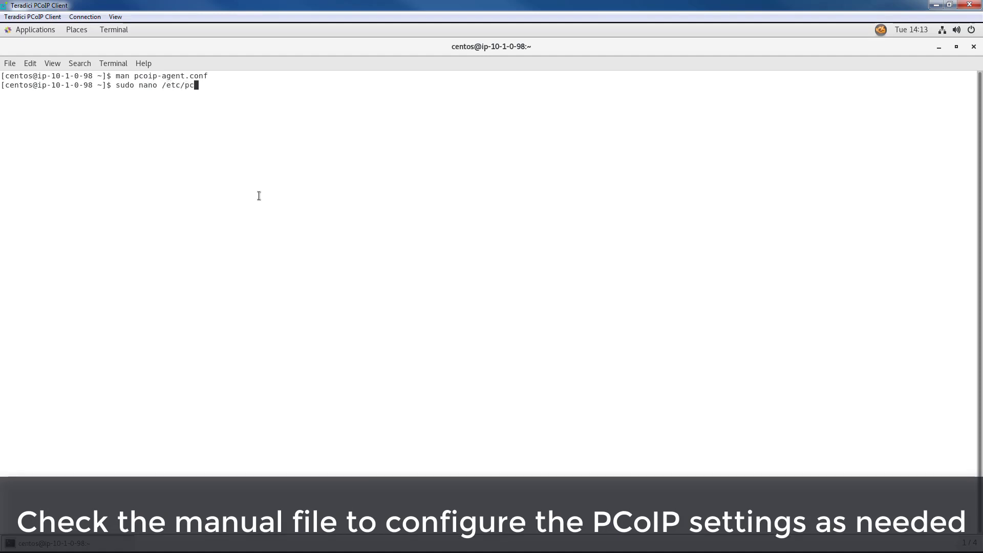
key("BackSpace")
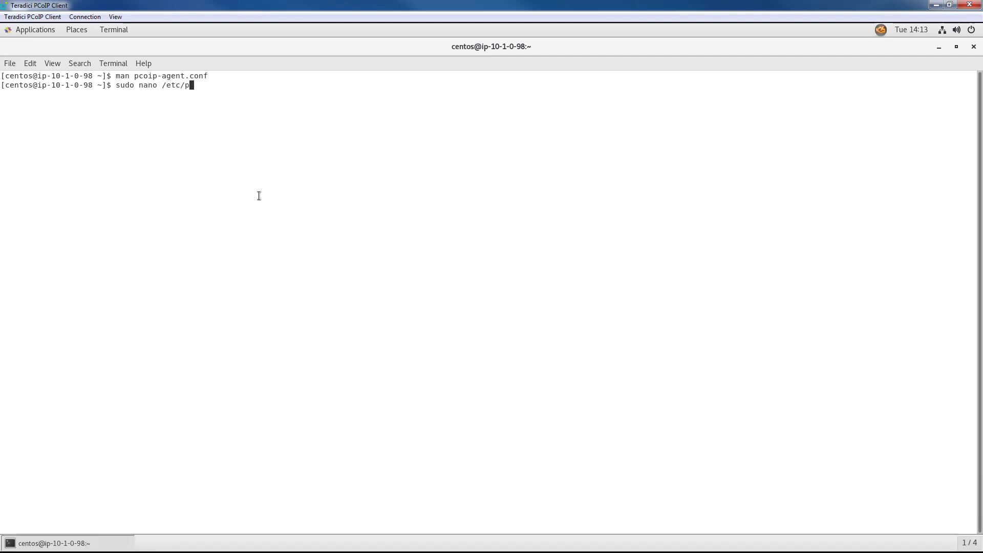
type("coip")
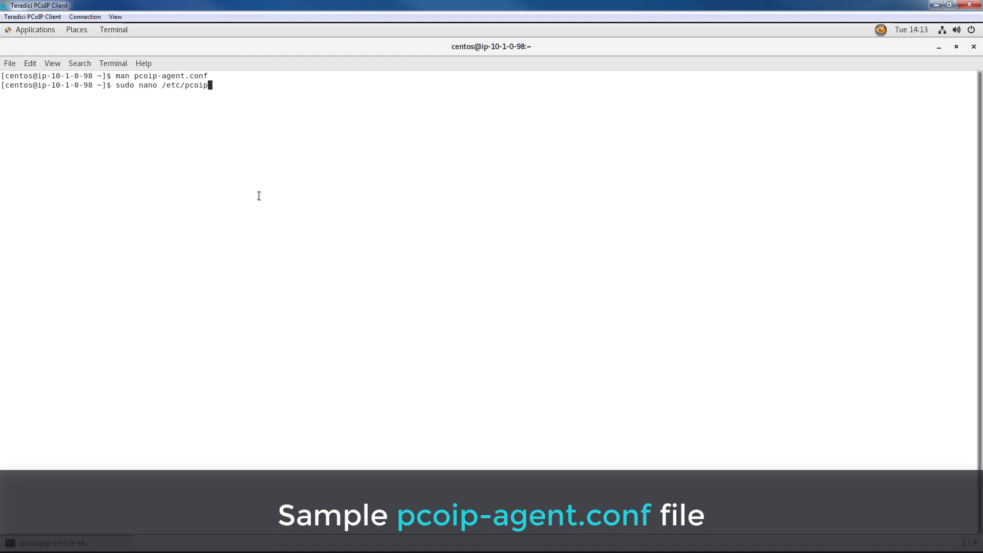
type("-agent/pc")
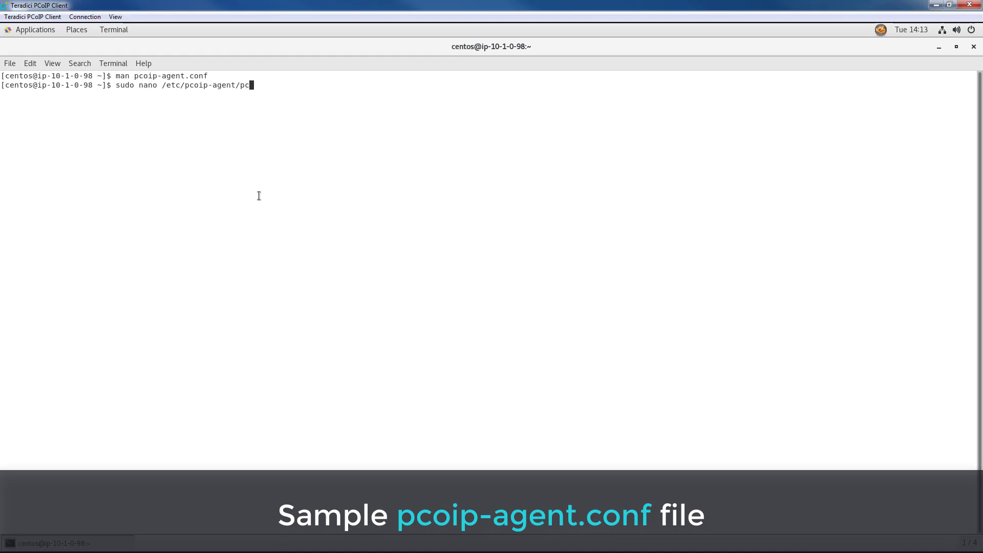
type("oip-agent.conf")
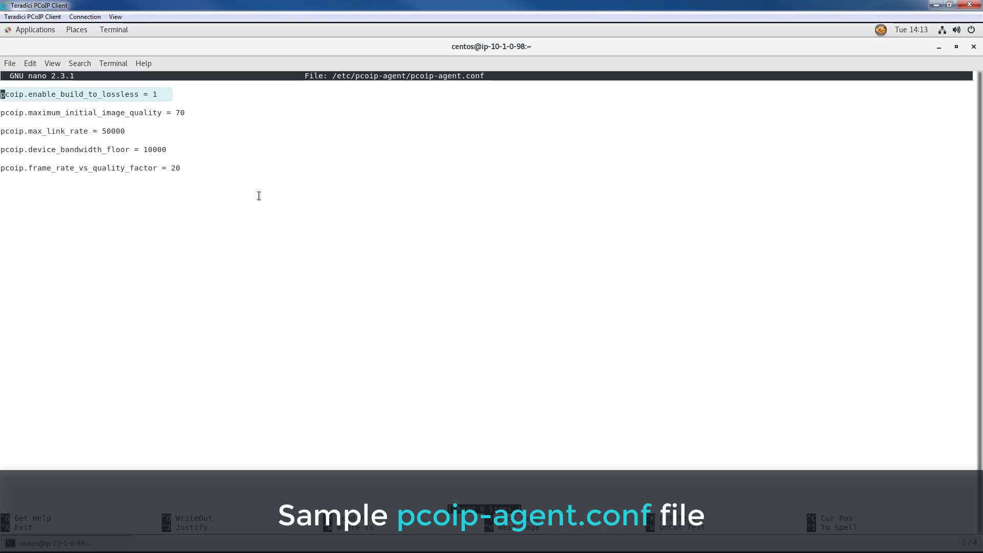
key("Down")
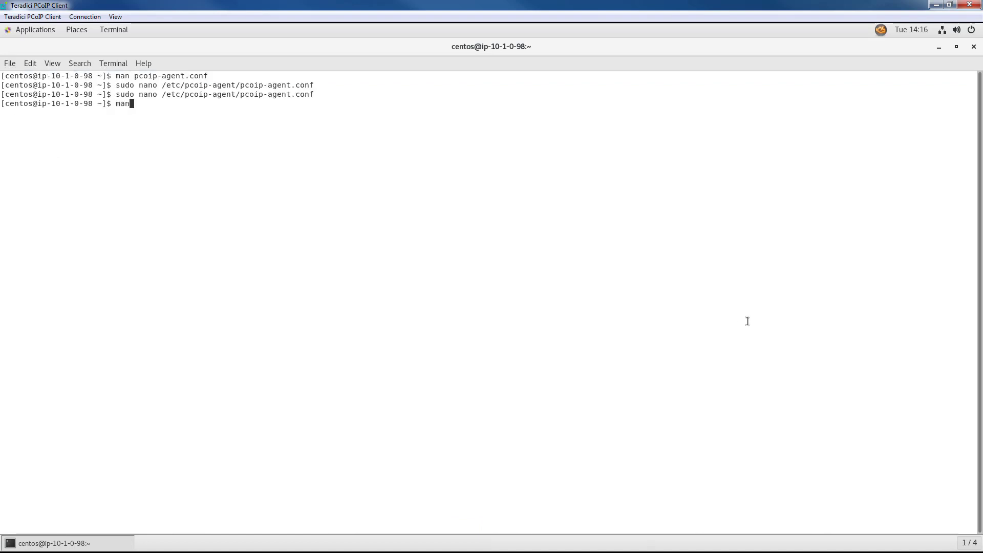
Rerun man pcoip-agent.conf and scroll the SETTINGS section to the bandwidth floor and audio descriptions.
type("pcoip-ag")
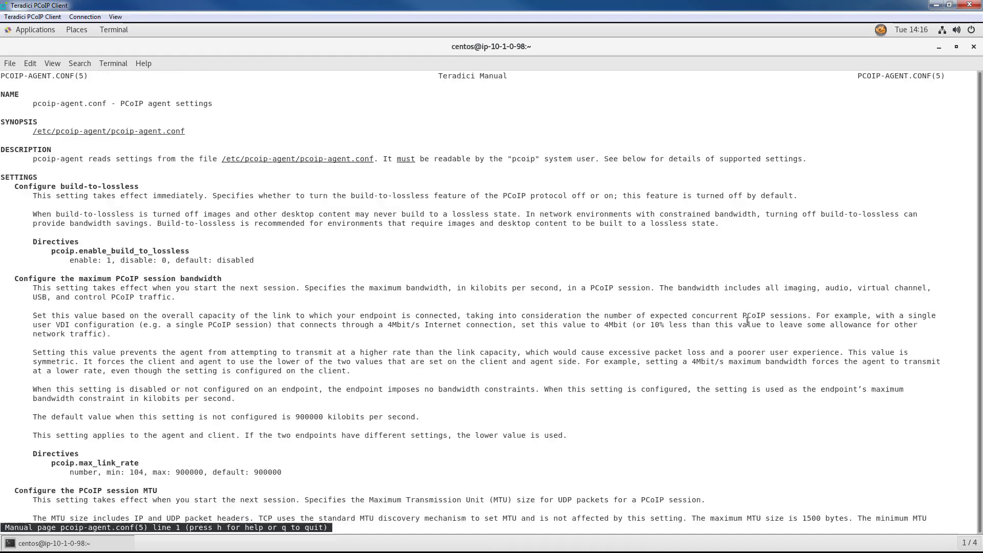
scroll("down", 3)
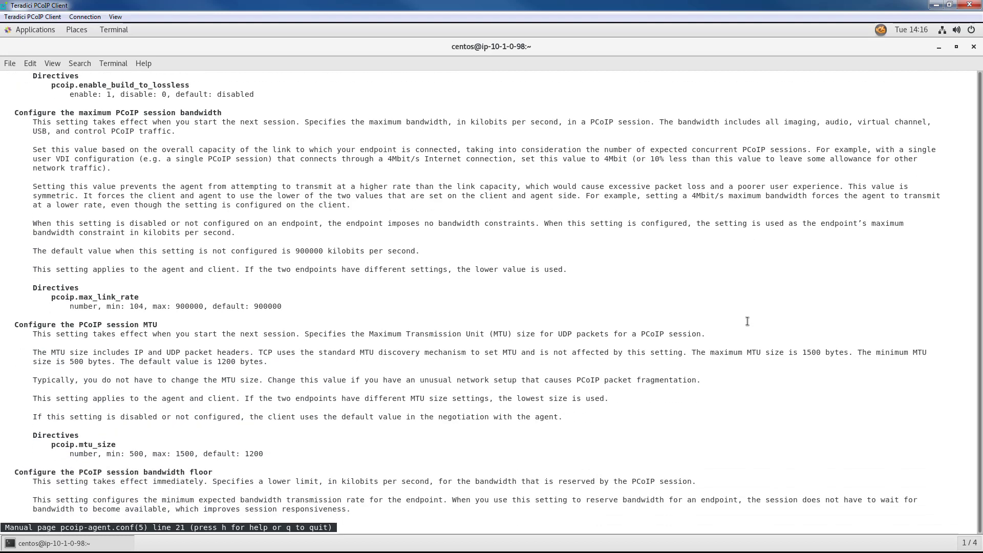
scroll("down", 3)
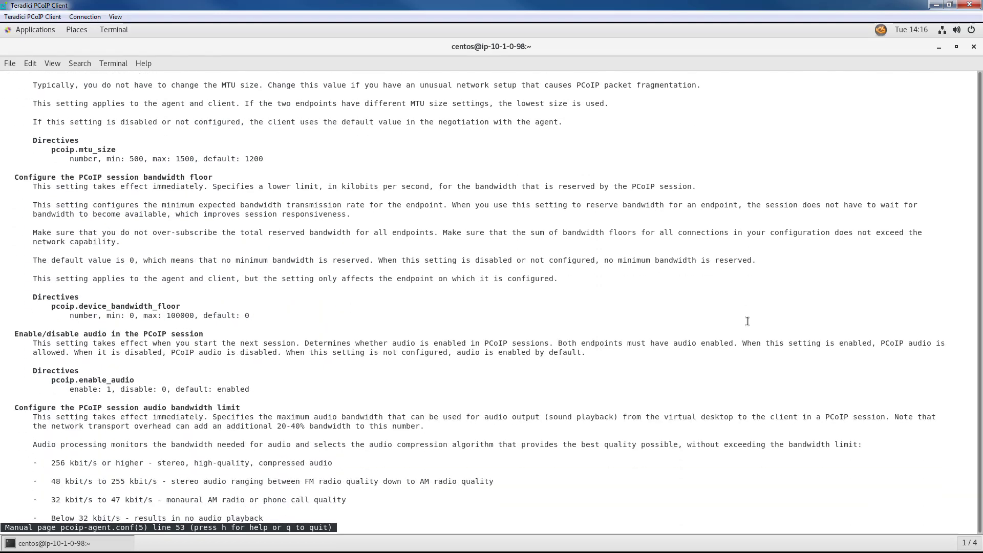